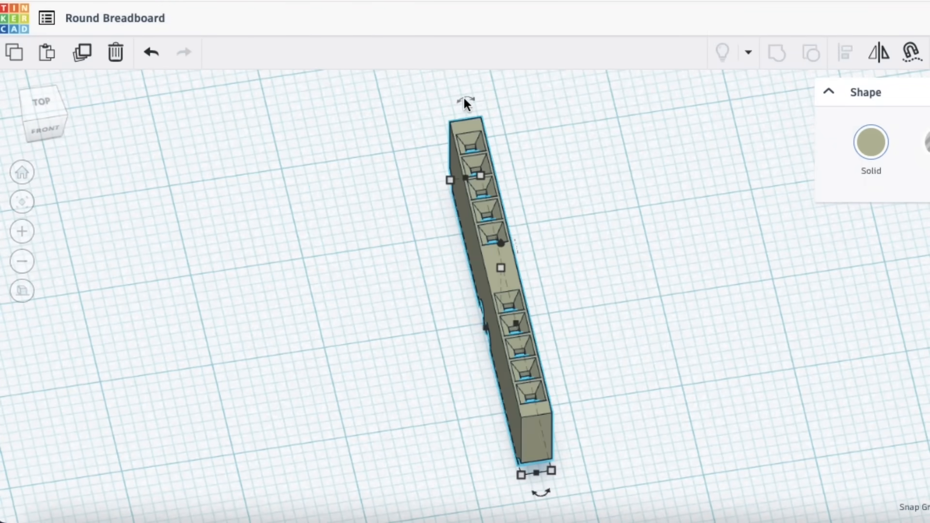
Step: Rotate the long breadboard strip and switch to a top-down view of the workplane
drag(466, 100, 522, 206)
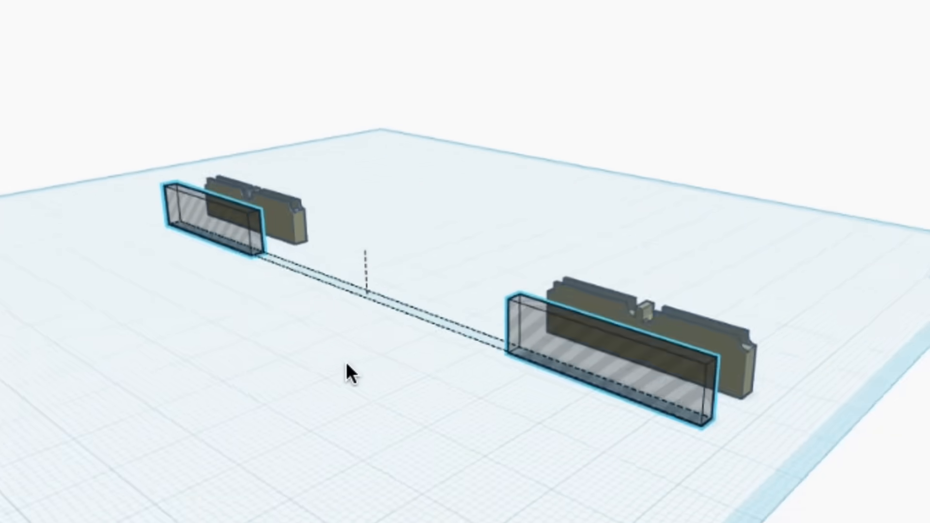
click(41, 95)
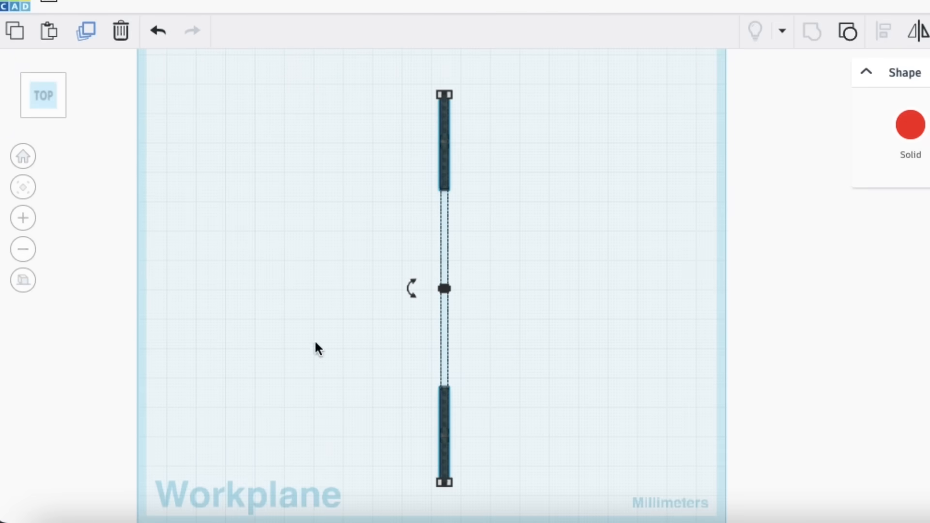
Step: Rotate the copied slot bars about 5 degrees around the centre and repeat the duplicate
drag(411, 287, 410, 287)
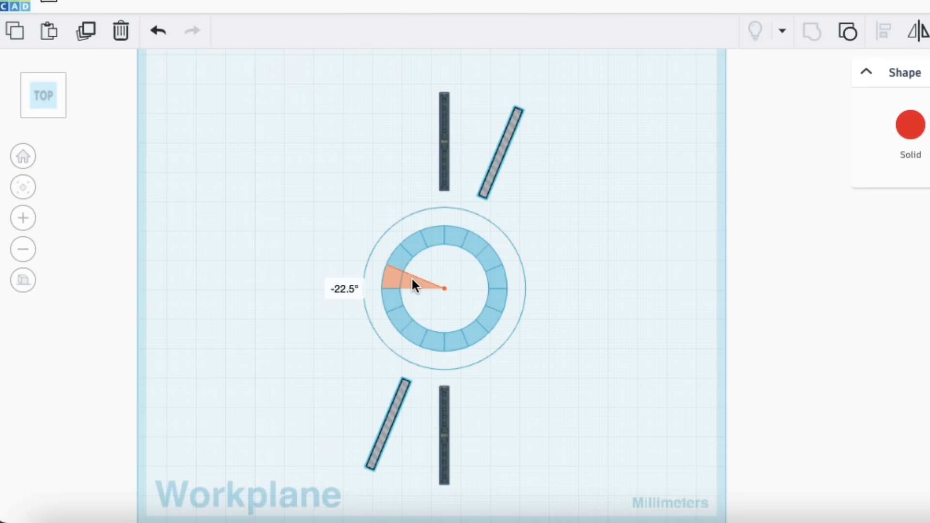
drag(409, 287, 355, 273)
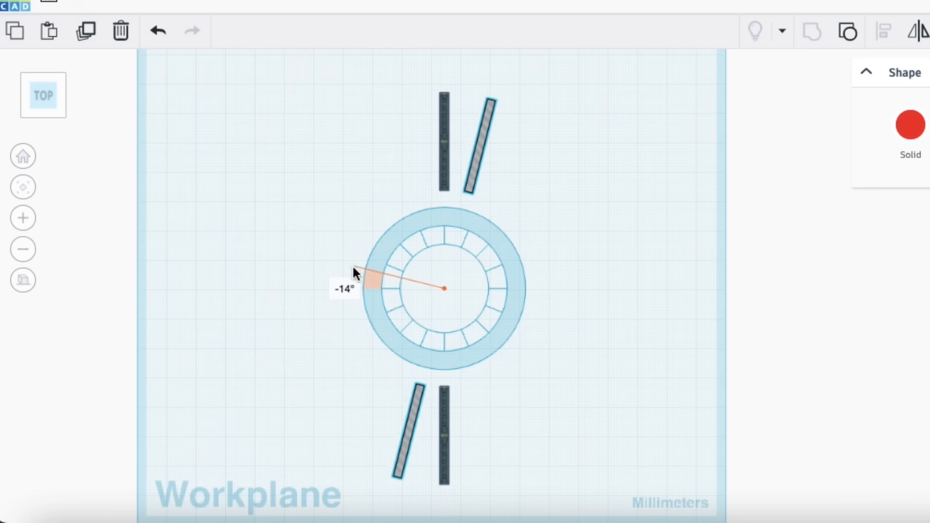
drag(353, 274, 362, 288)
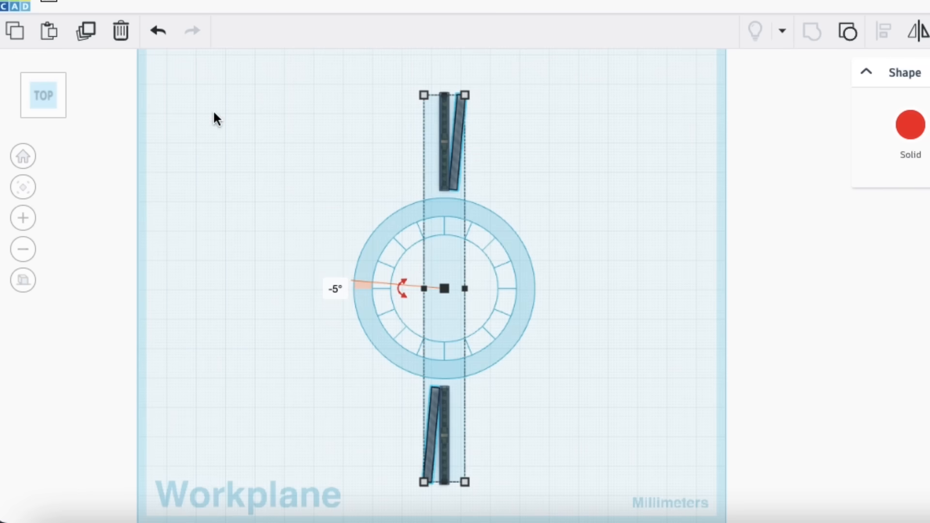
mouse_move(86, 31)
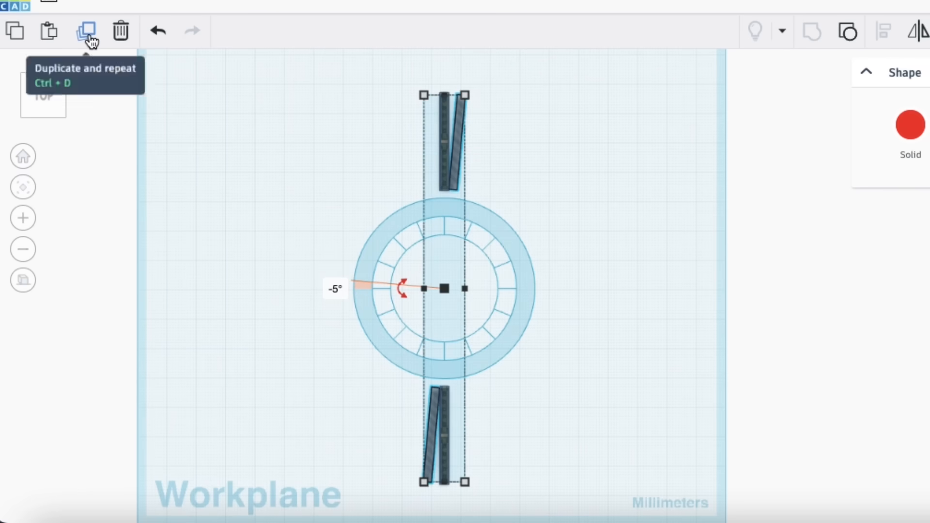
click(85, 31)
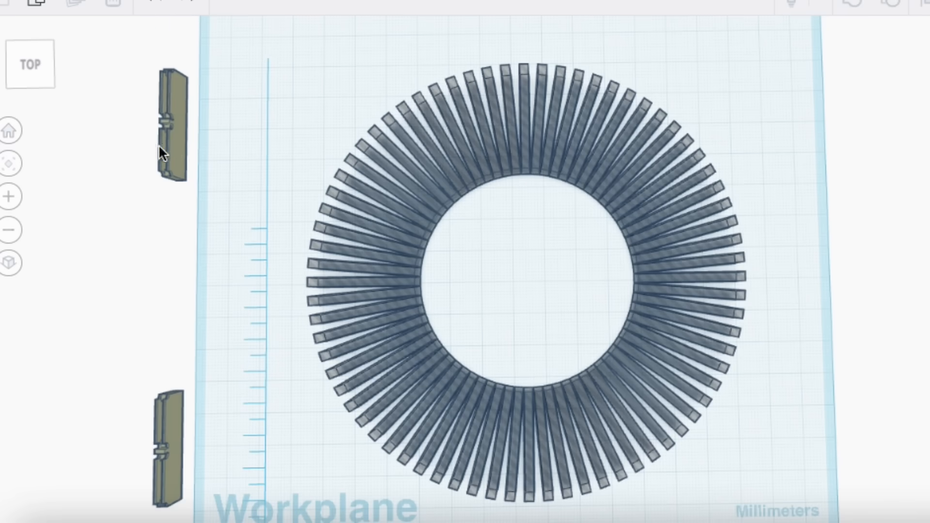
mouse_move(319, 64)
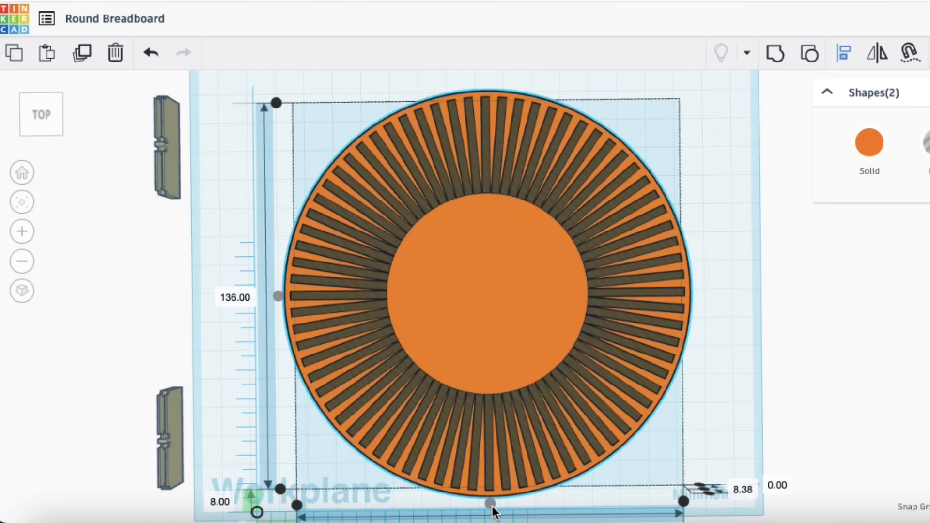
mouse_move(775, 54)
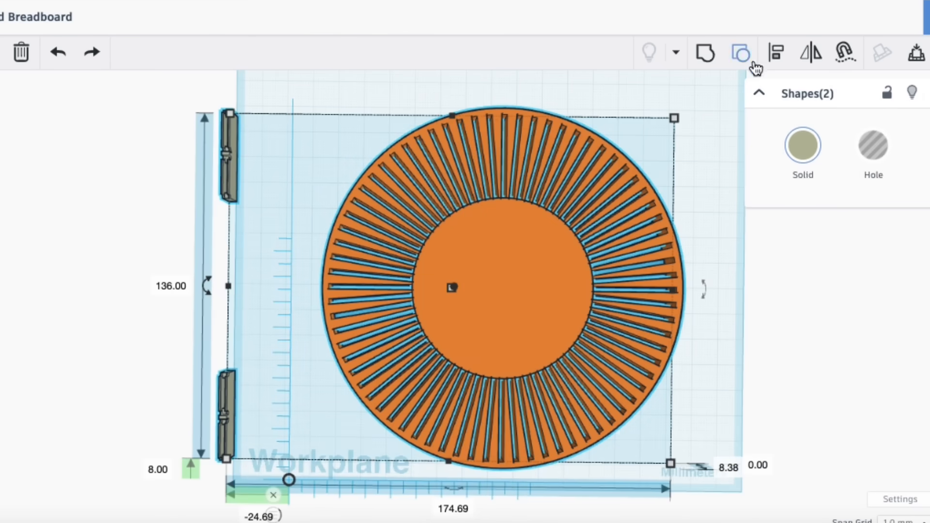
mouse_move(601, 205)
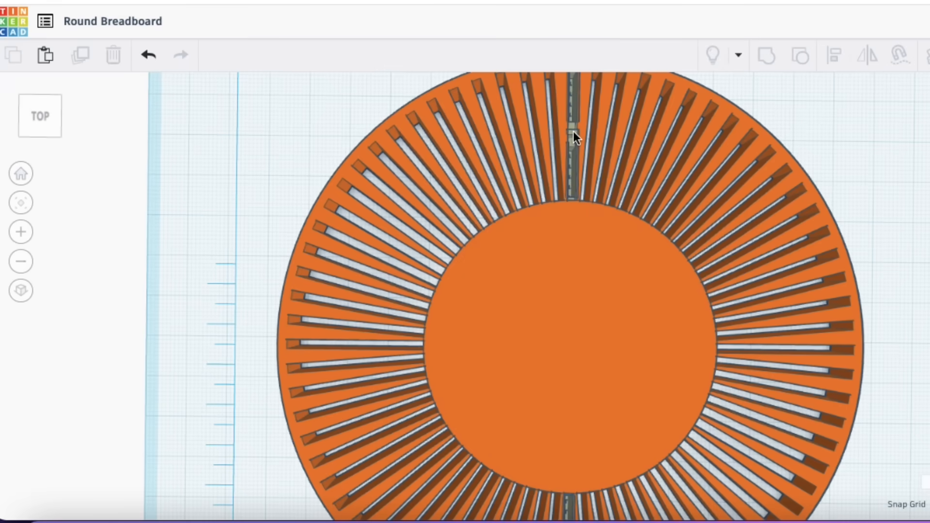
Step: Select one of the radial slot holes on the orange disc
click(570, 131)
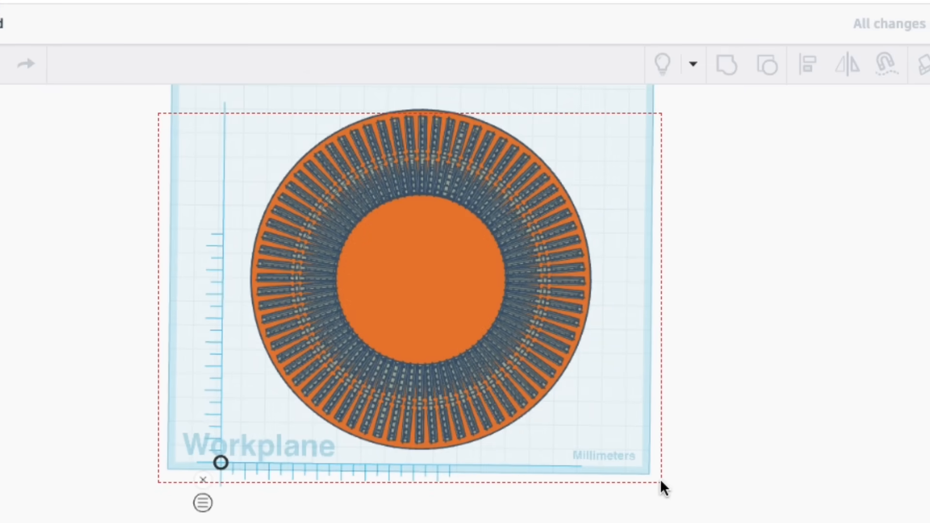
Step: Select everything on the workplane and turn the disc up onto its edge
click(725, 65)
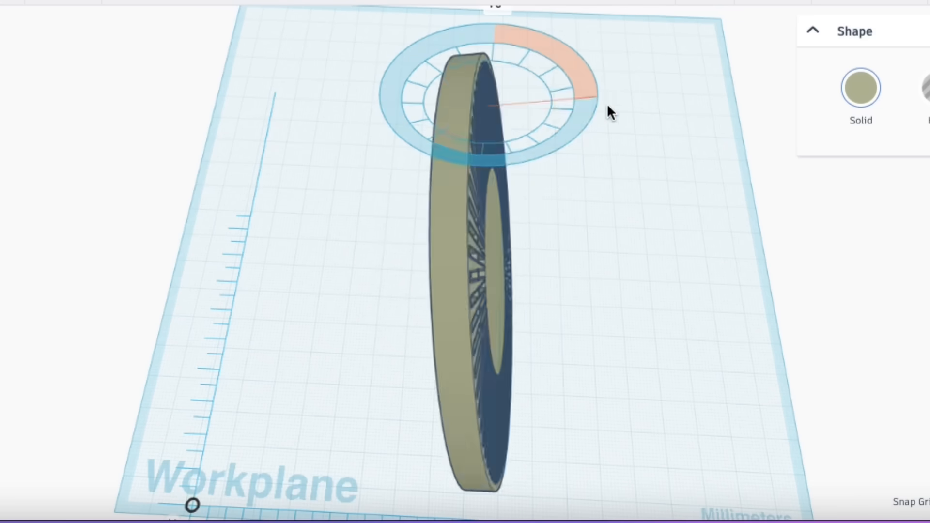
drag(612, 112, 629, 374)
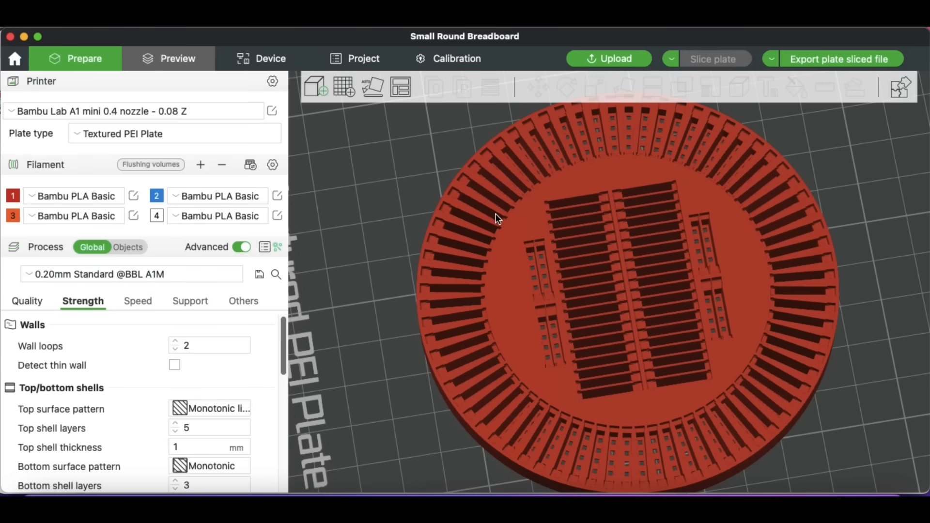
Step: Show the sliced layer preview of the round breadboard
click(177, 58)
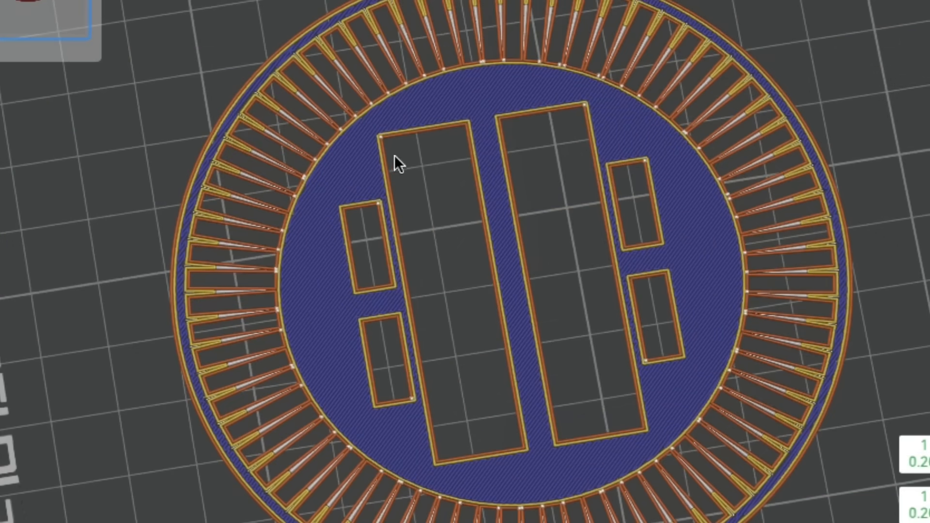
mouse_move(256, 217)
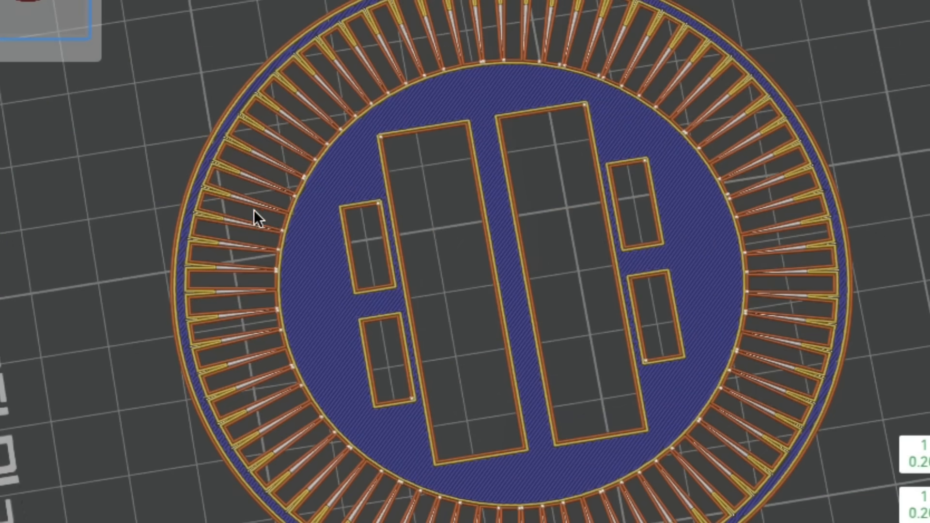
mouse_move(445, 207)
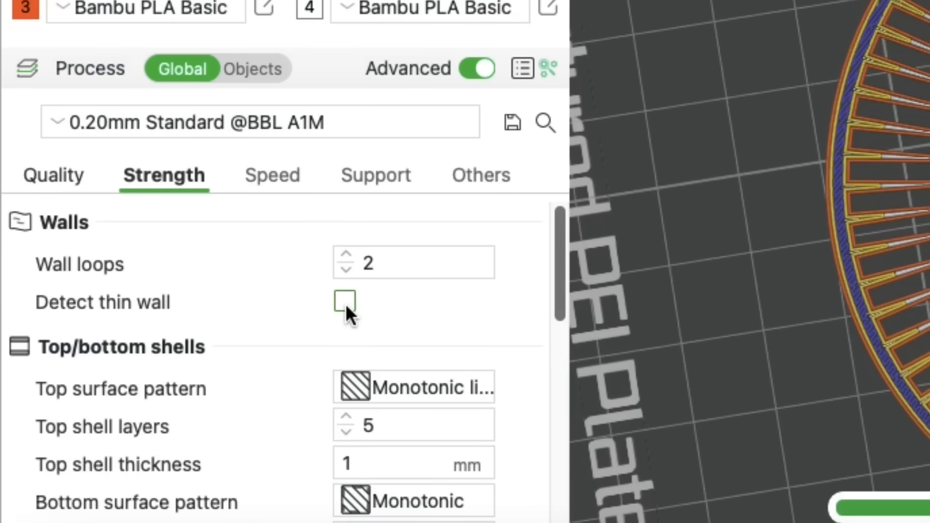
Step: Enable Detect thin wall on the Strength settings and re-slice the plate
click(346, 300)
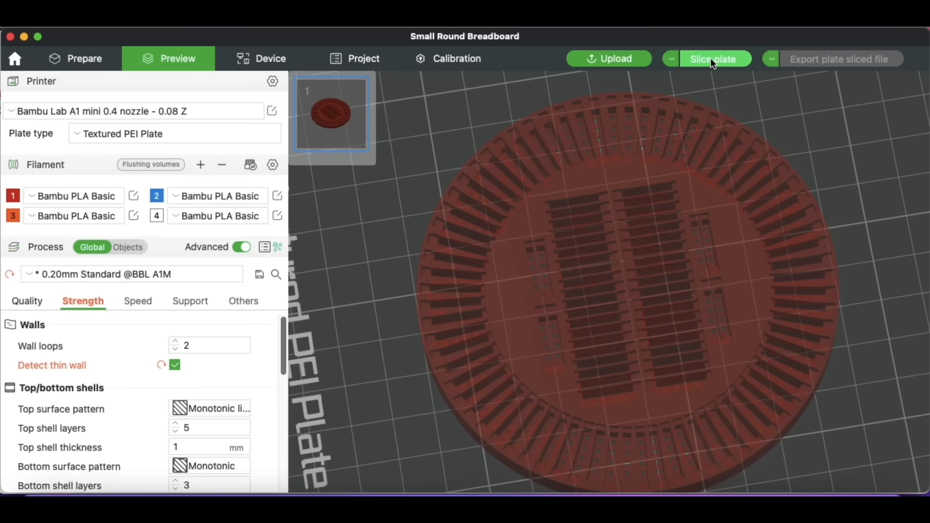
click(712, 58)
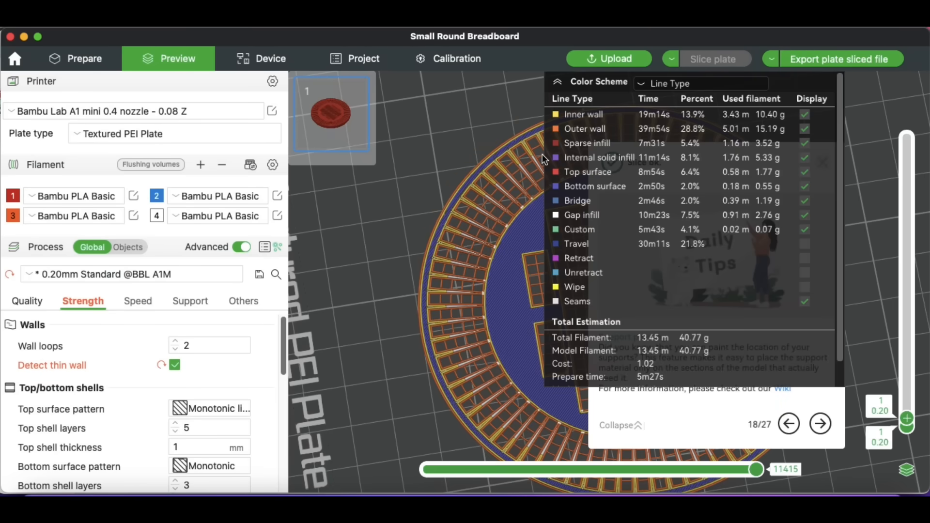
click(558, 81)
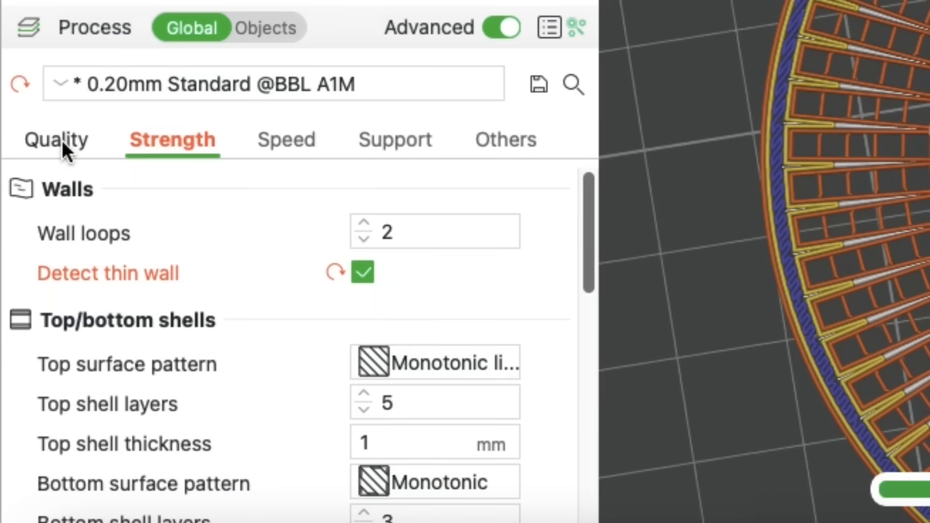
Step: Set the initial layer line width to 0.25 mm in Quality and re-slice the plate
click(57, 139)
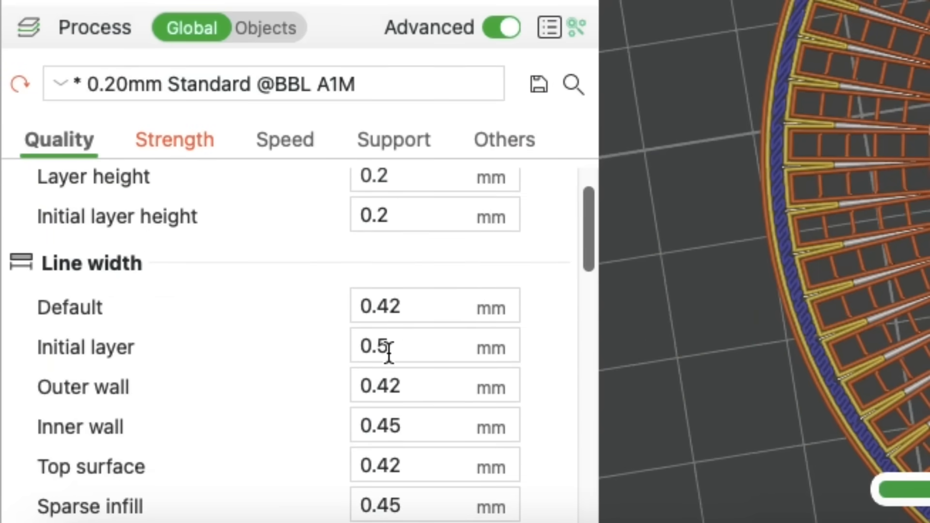
click(433, 346)
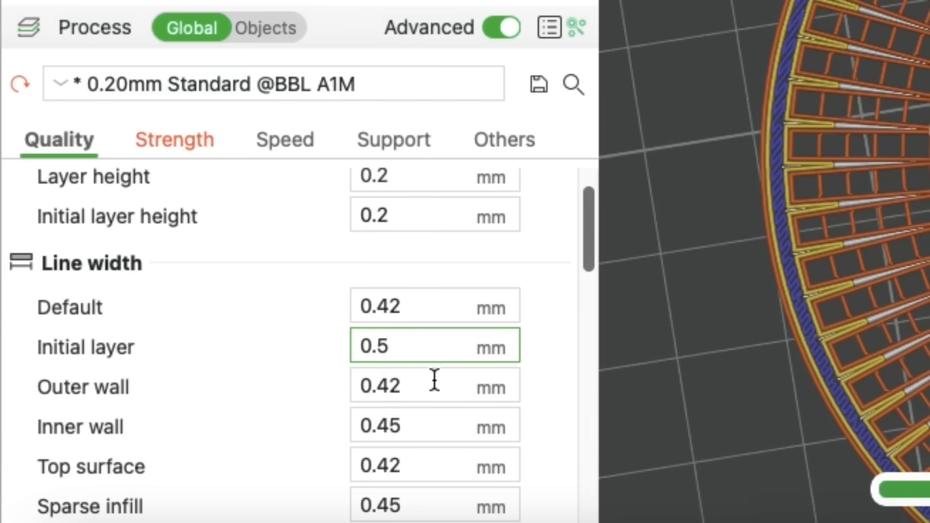
click(712, 58)
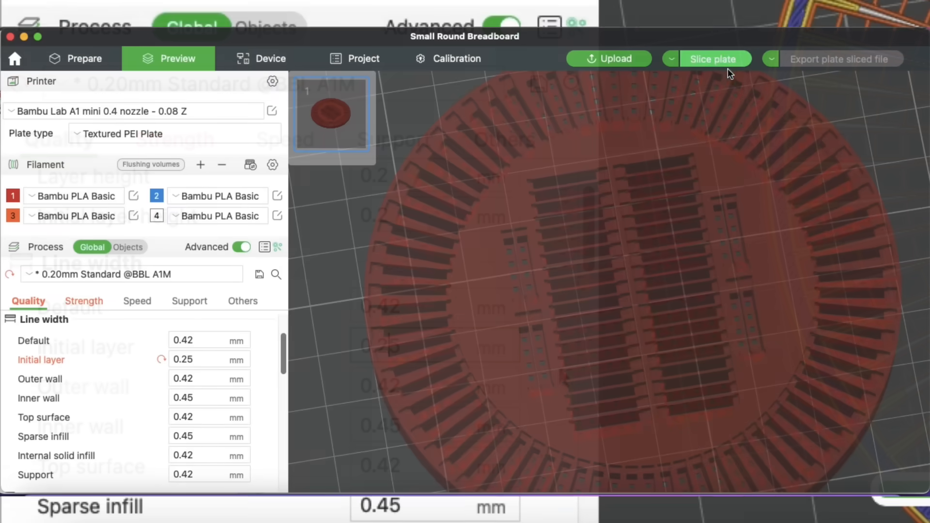
click(713, 59)
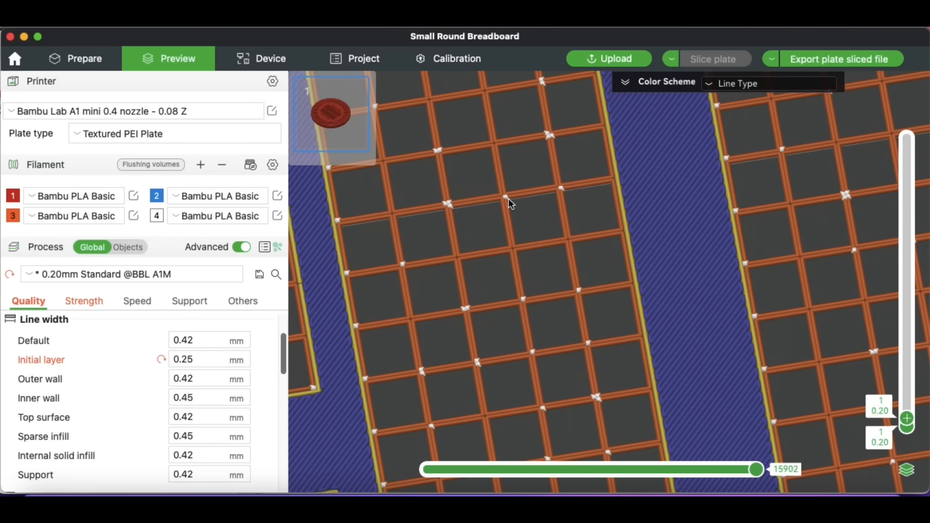
mouse_move(419, 246)
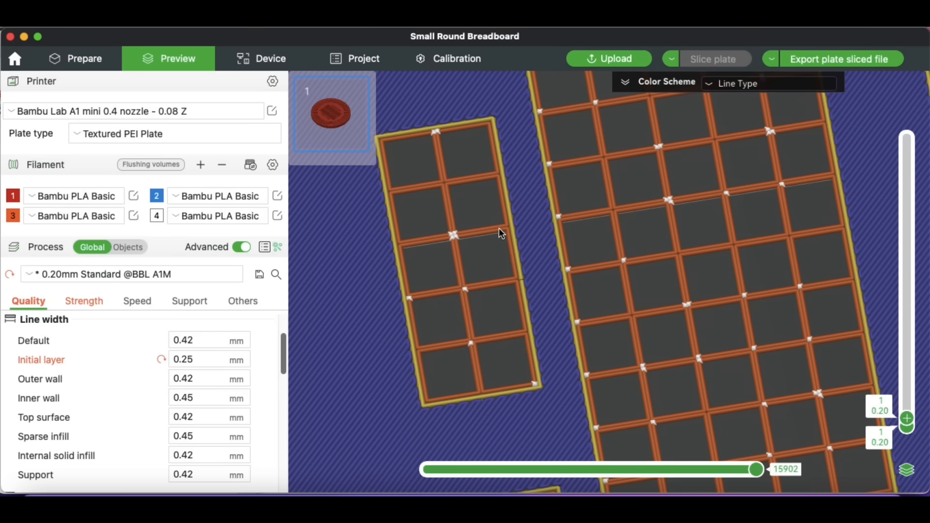
mouse_move(382, 285)
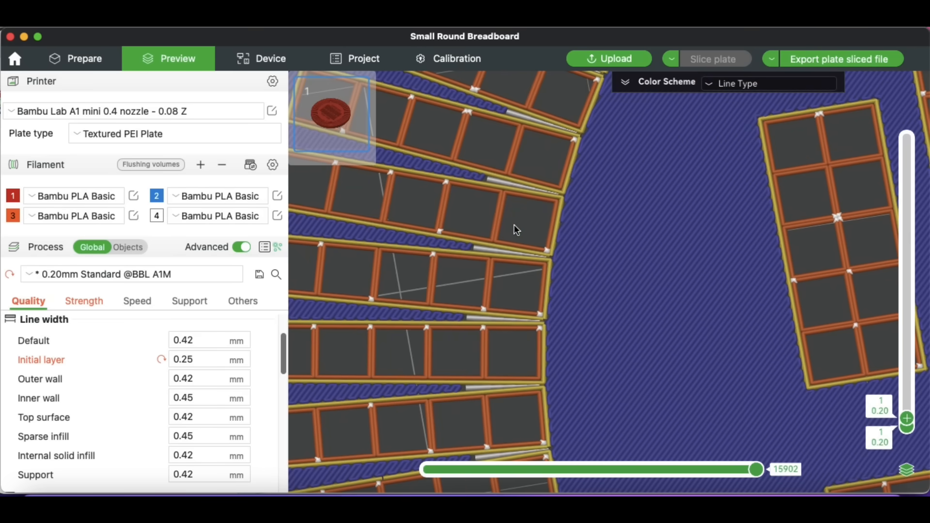
mouse_move(503, 203)
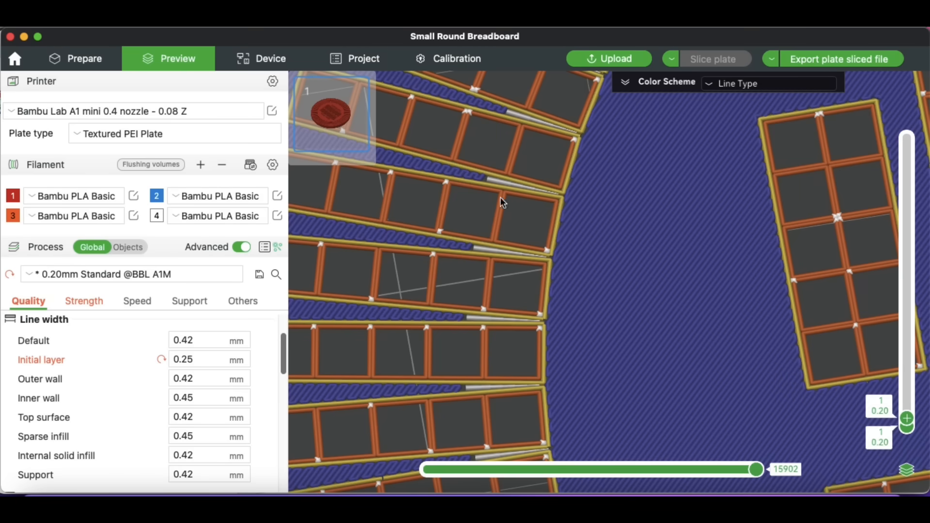
mouse_move(479, 243)
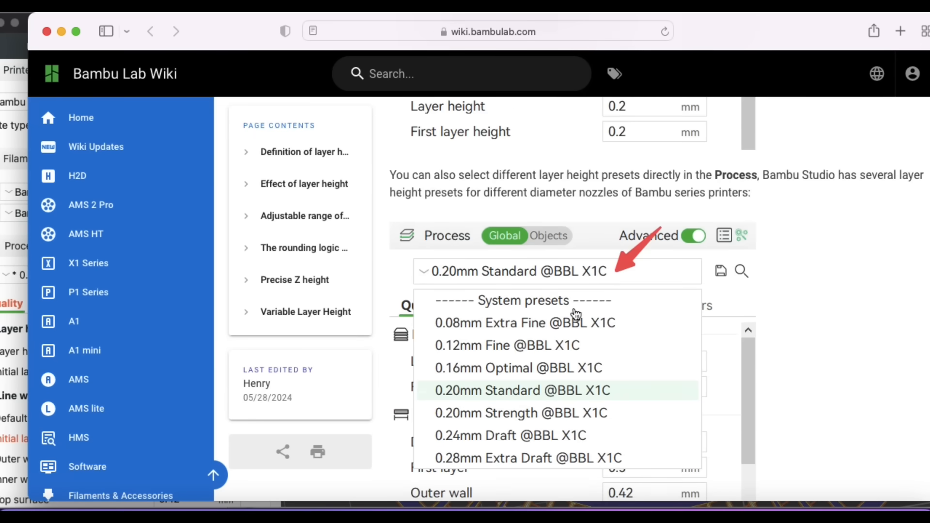
Step: Scroll the Bambu Lab Wiki layer height page down to the first layer height explanation
scroll(down, 3)
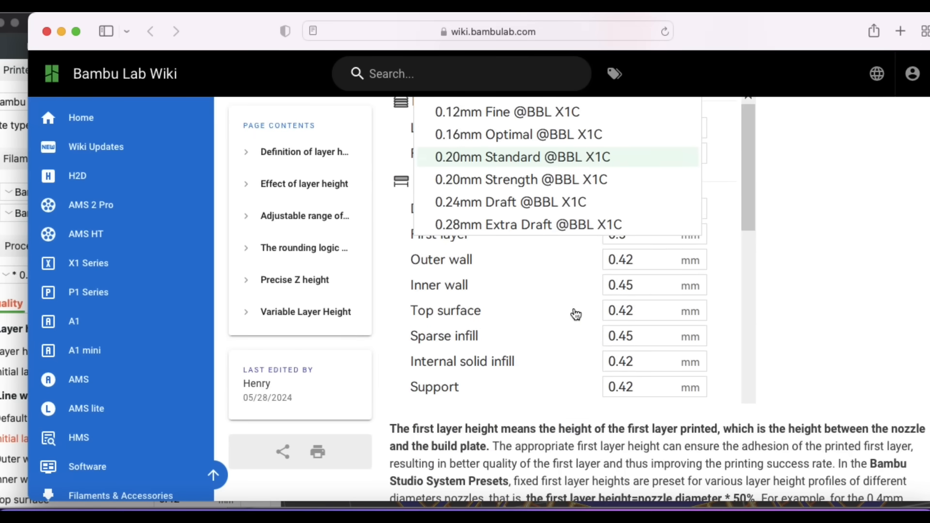
scroll(down, 3)
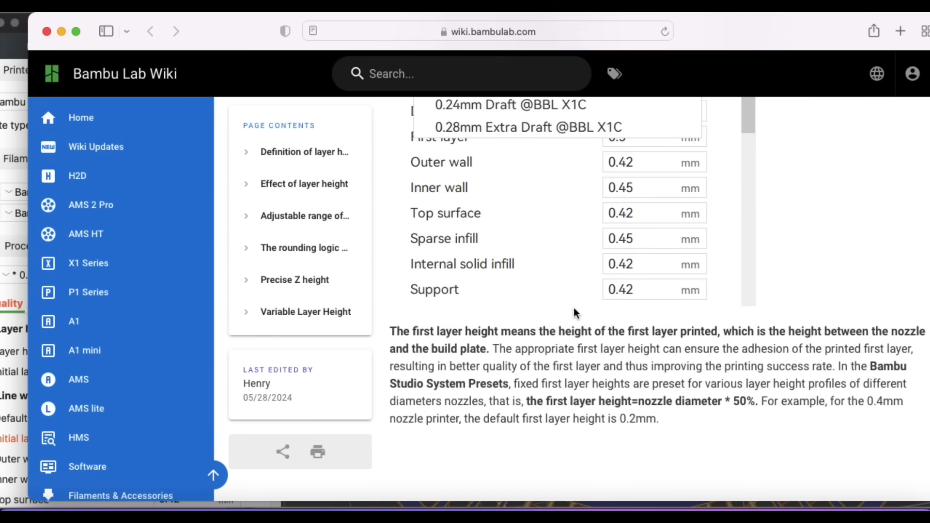
scroll(down, 3)
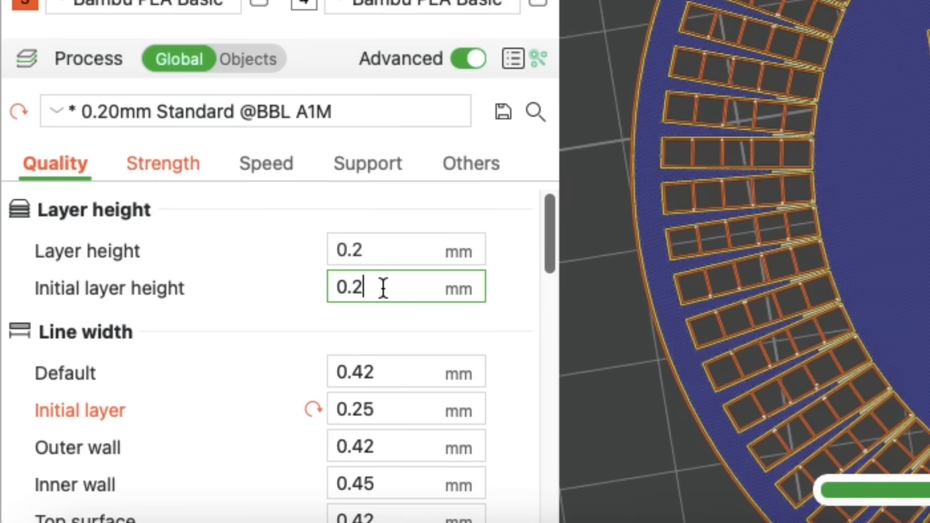
Step: Edit the initial layer height value toward 0.12 mm
key(Backspace)
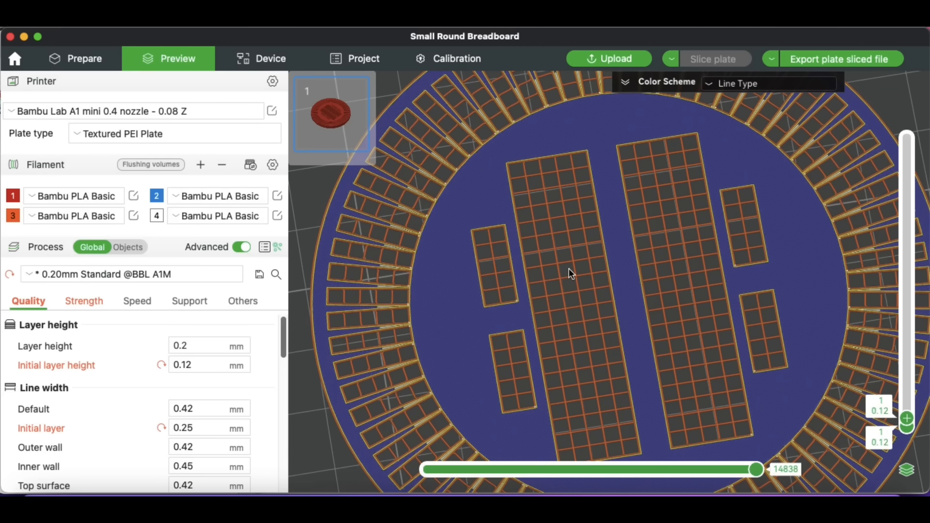
mouse_move(634, 258)
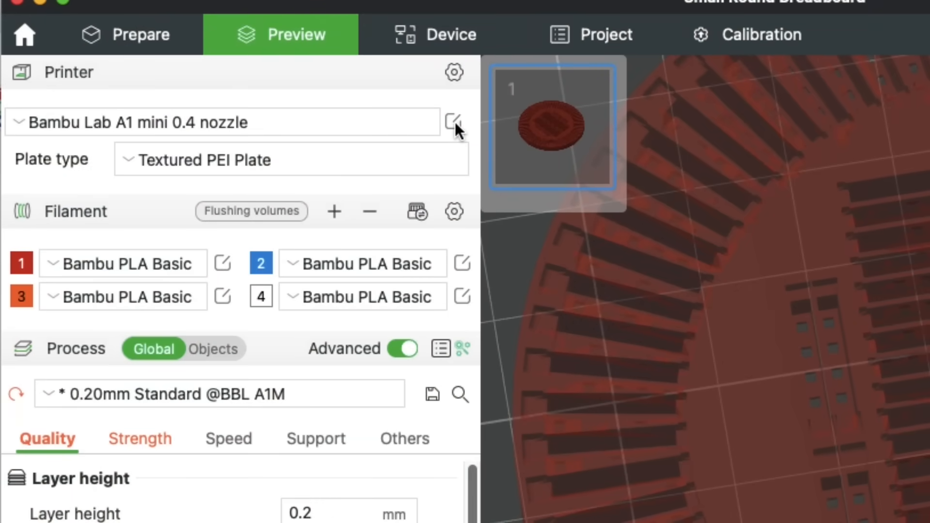
Step: In the printer's Machine start G-code, select the Textured PEI Plate G29.1 Z offset line for editing to -0.08
click(453, 122)
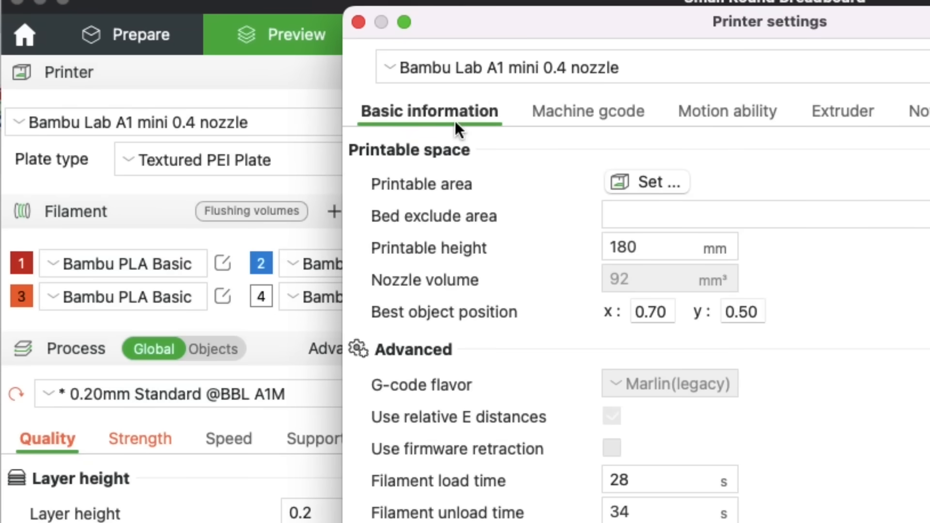
click(580, 111)
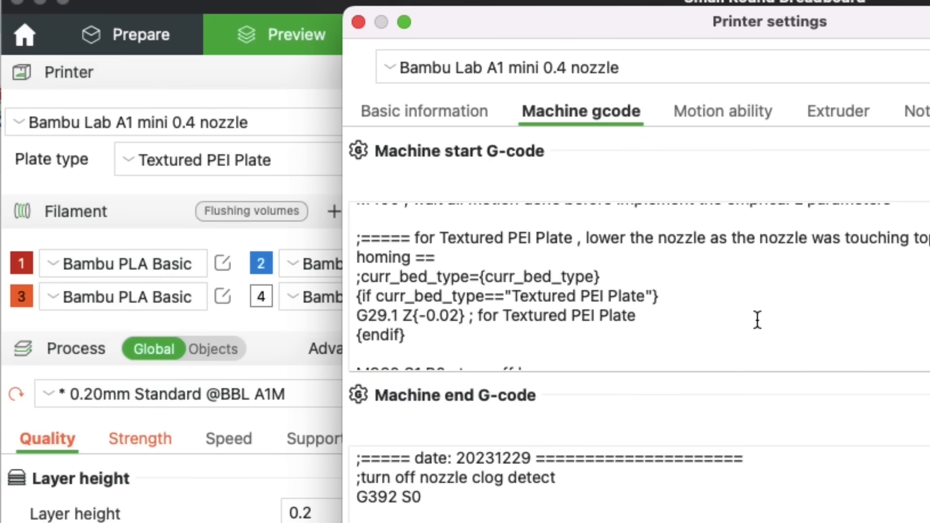
mouse_move(409, 238)
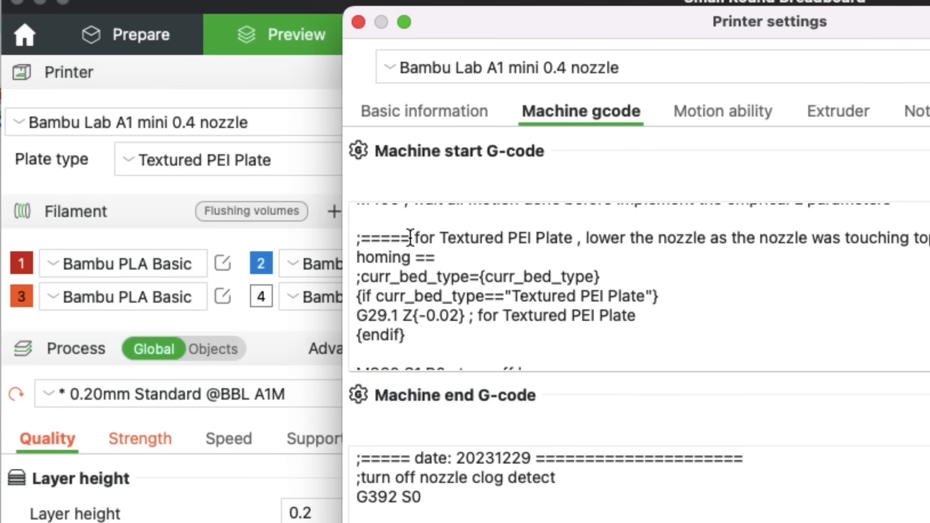
drag(413, 238, 573, 237)
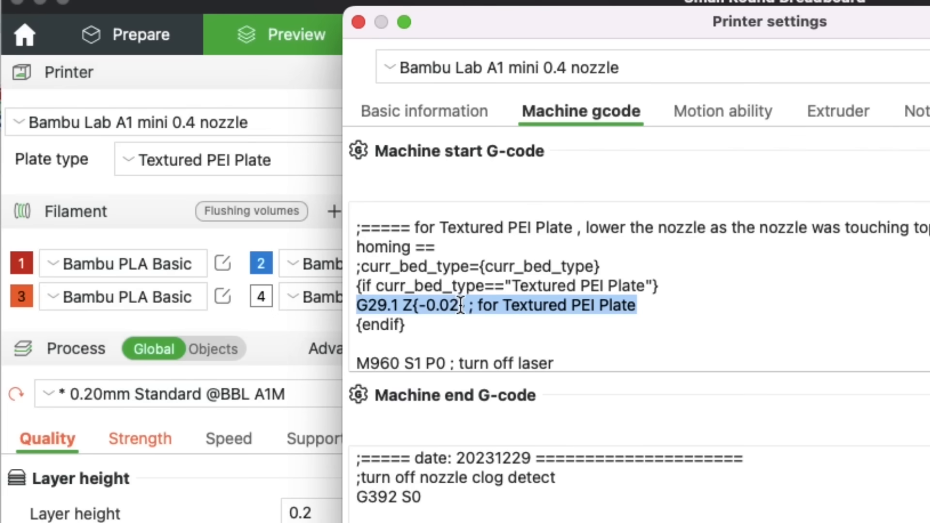
click(584, 380)
text(8)
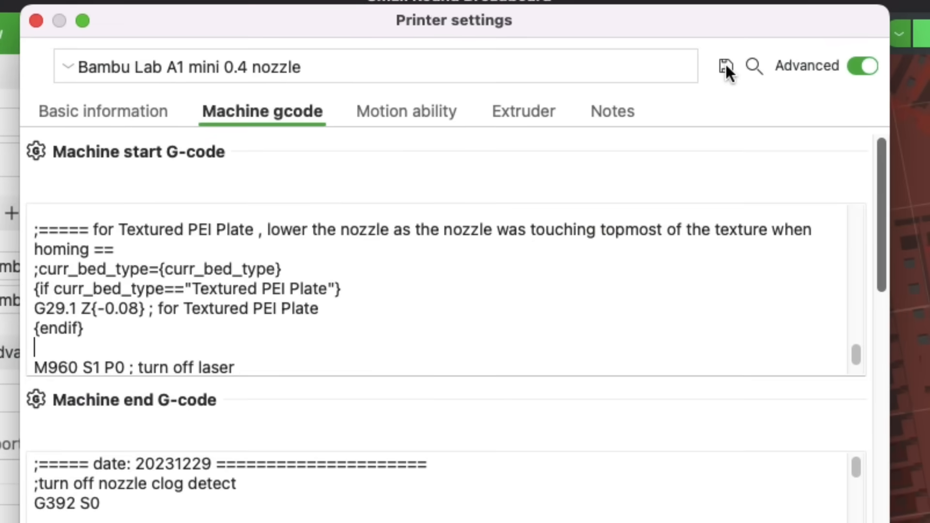
Step: Save the profile as user preset 'Bambu Lab A1 mini 0.4 nozzle - z-08', replacing Copy with z-08
click(724, 66)
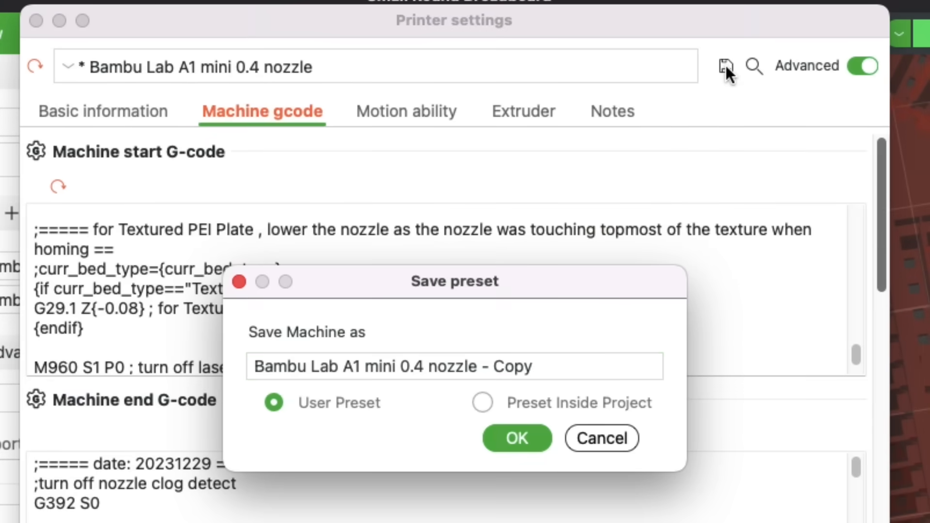
click(453, 366)
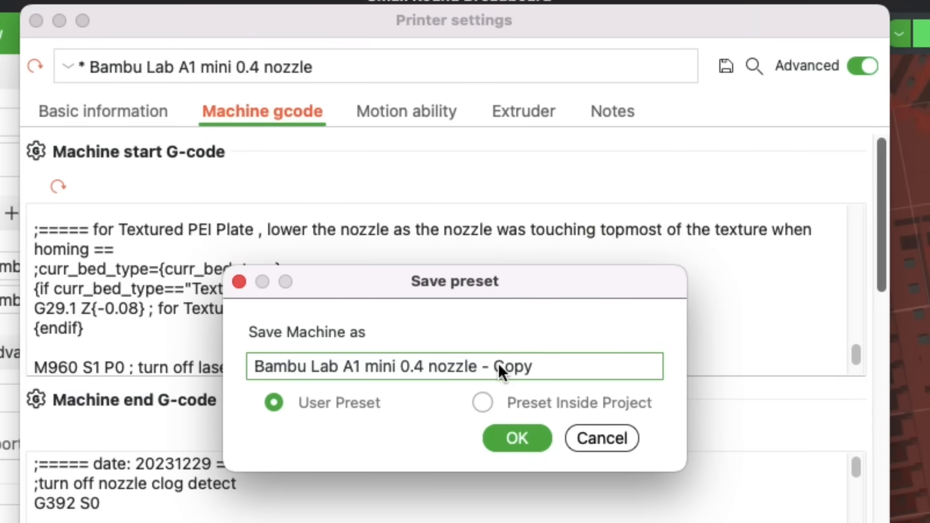
double_click(512, 367)
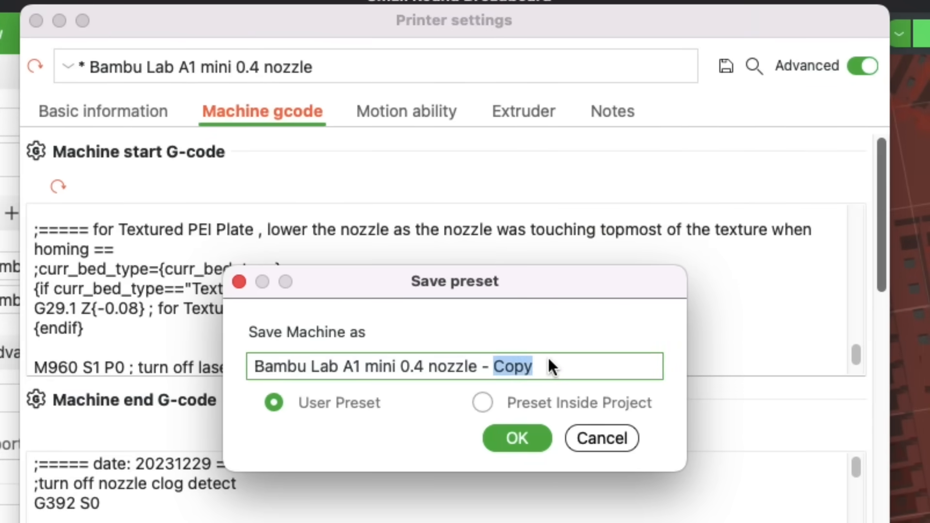
text(z)
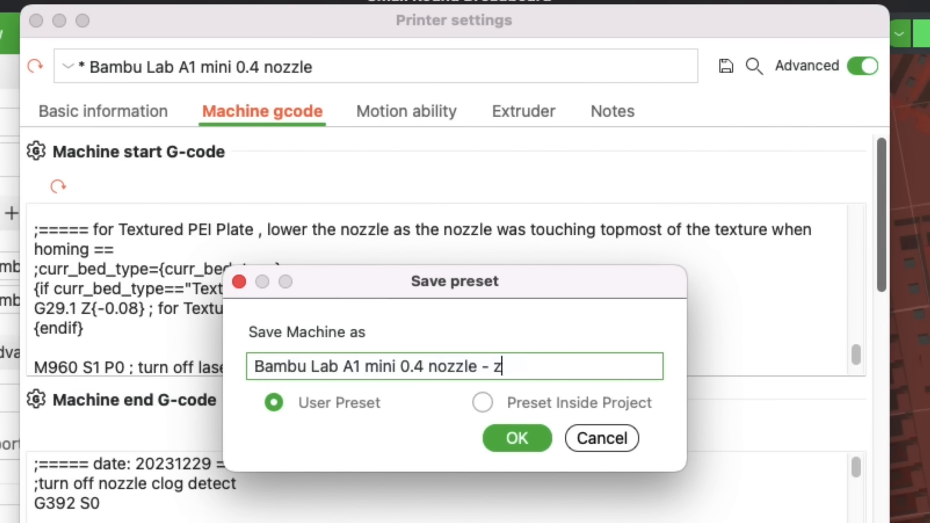
text(-)
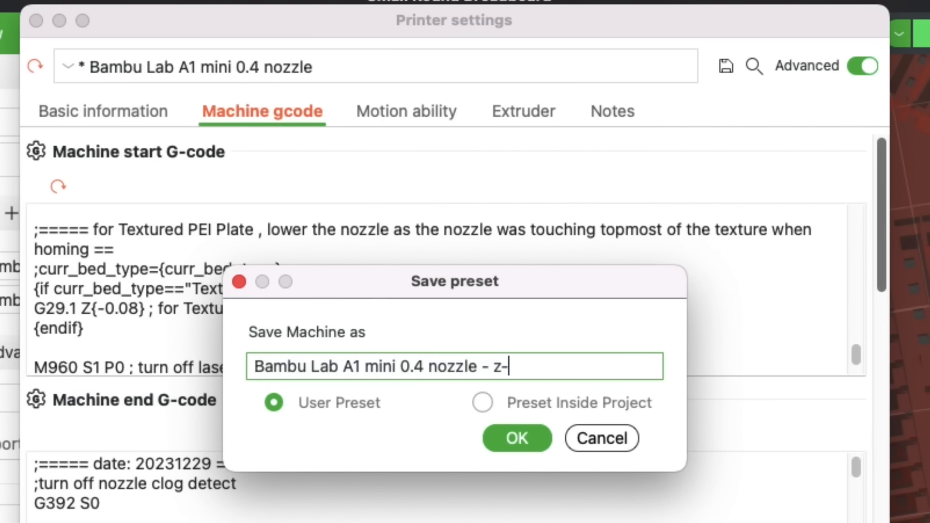
text(08)
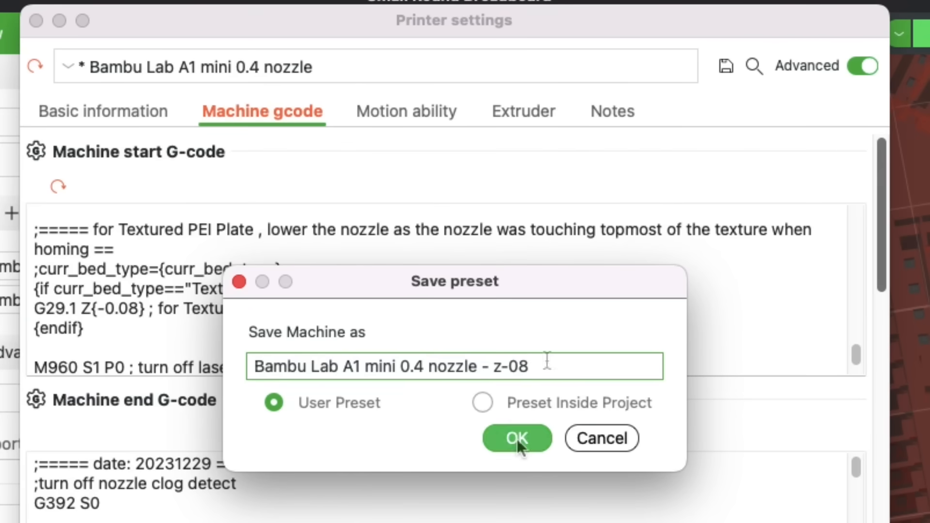
click(516, 438)
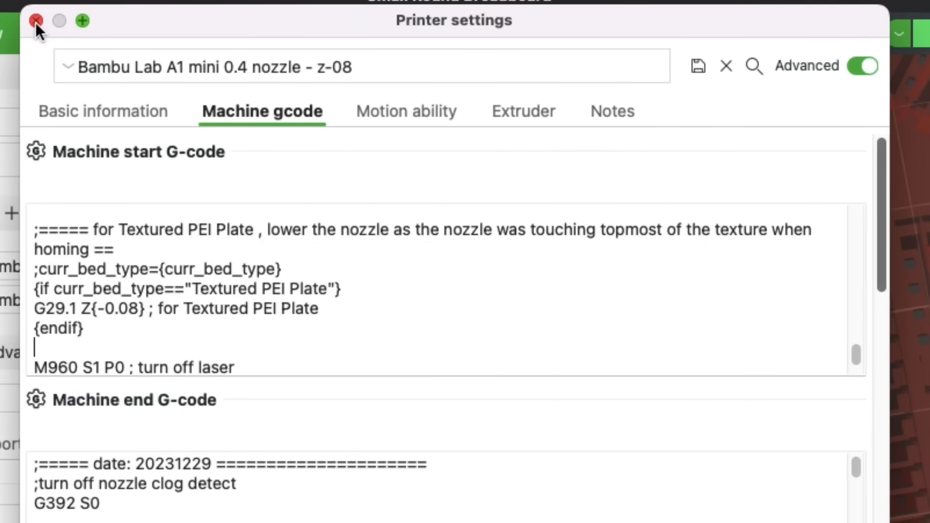
Step: Close the Printer settings window, returning to the prepared plate
click(35, 20)
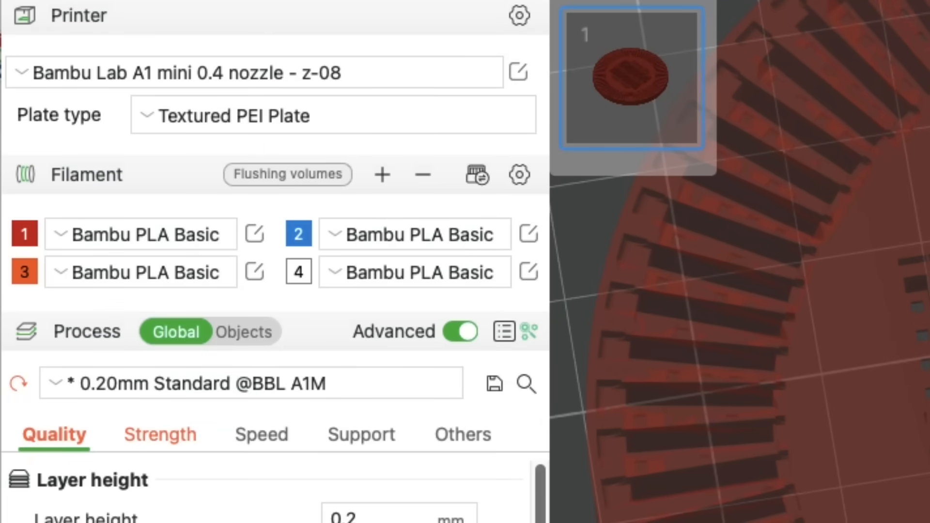
Step: Slice the plate with the z-08 profile and review the Preview line-type legend
click(743, 36)
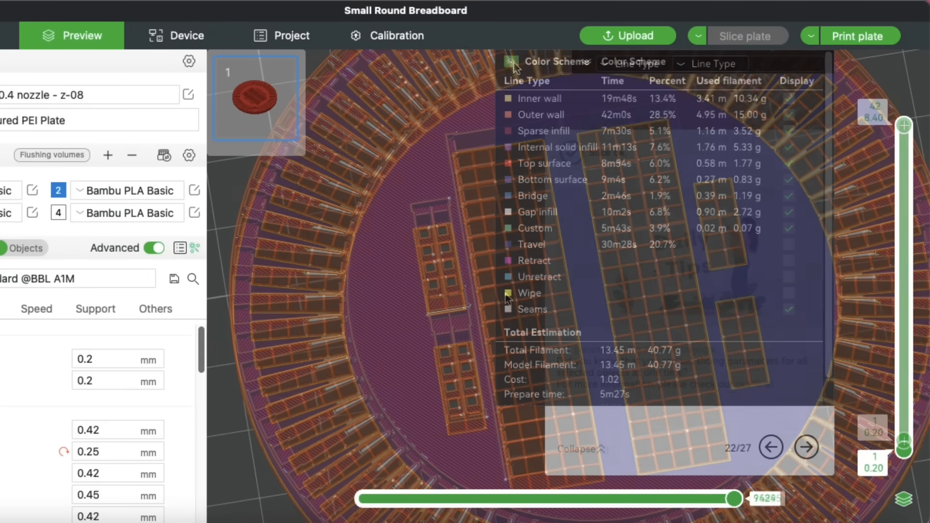
click(509, 62)
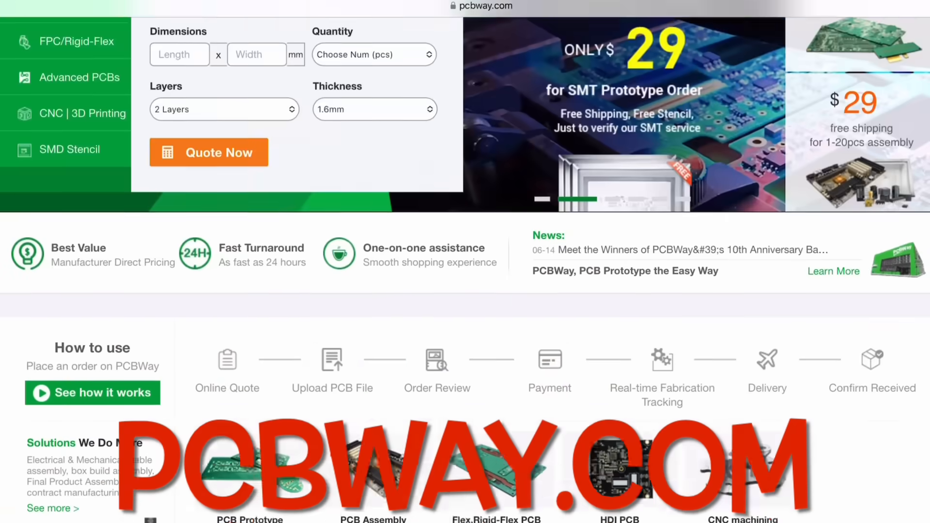
Step: Browse the PCBWay homepage and look over the PCB Instant Quote form
scroll(down, 3)
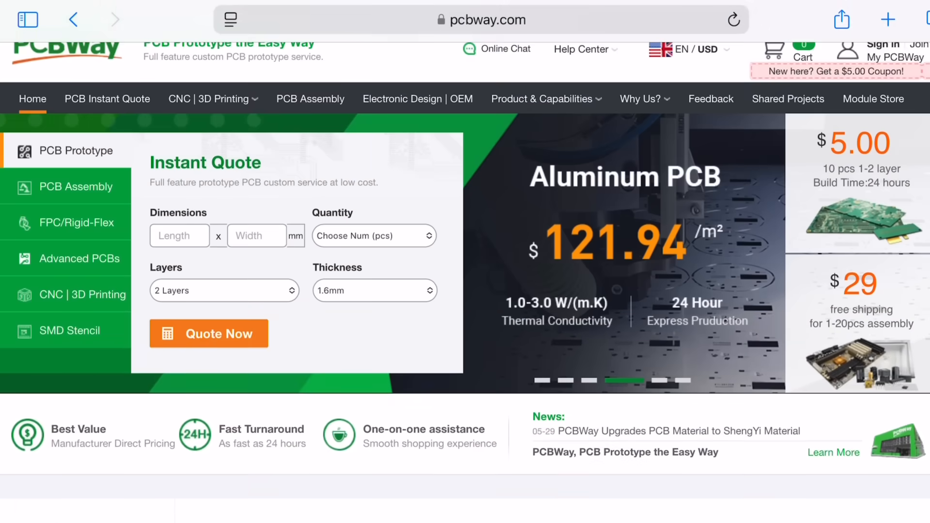
click(107, 98)
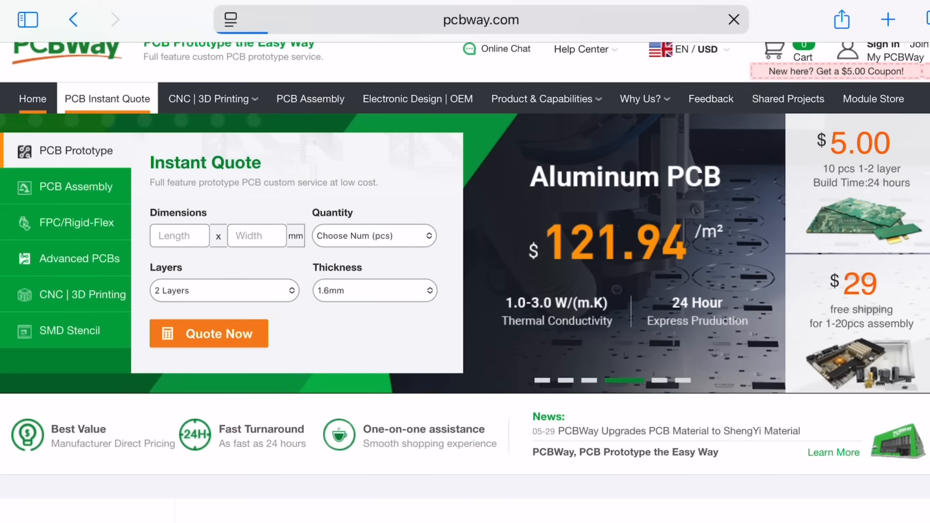
click(210, 333)
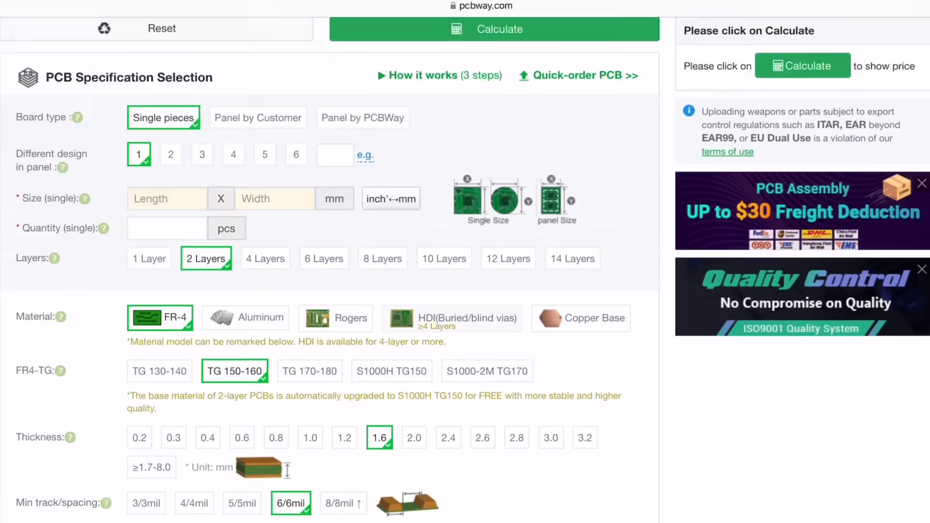
scroll(down, 3)
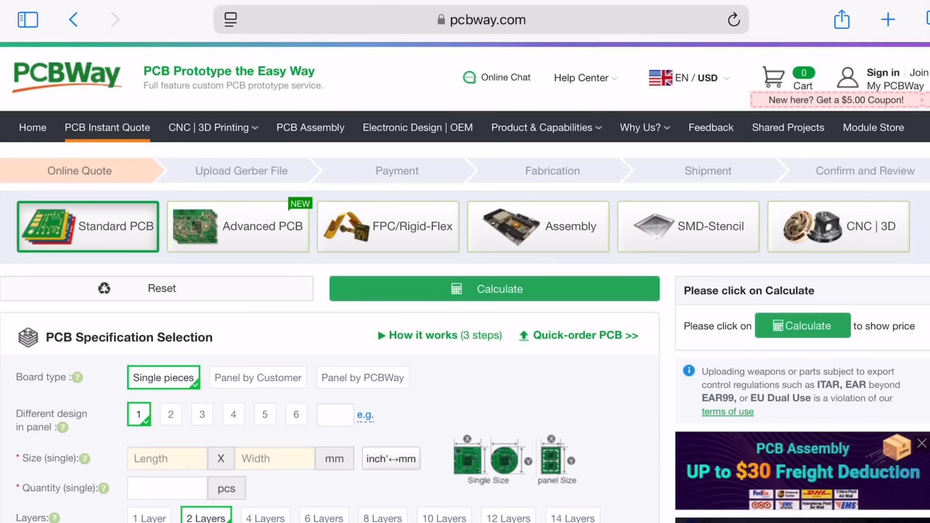
Step: Switch to the PCB Assembly services page and scroll through its offers
click(310, 127)
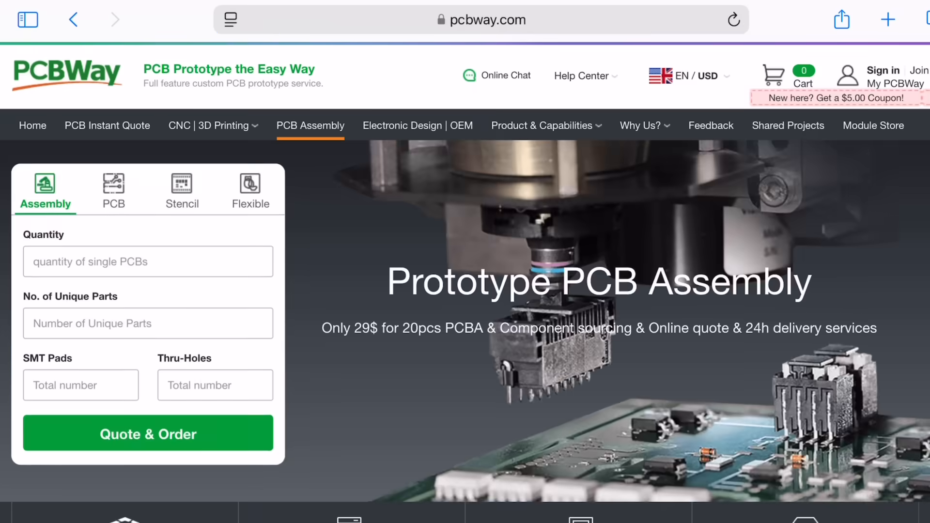
scroll(down, 3)
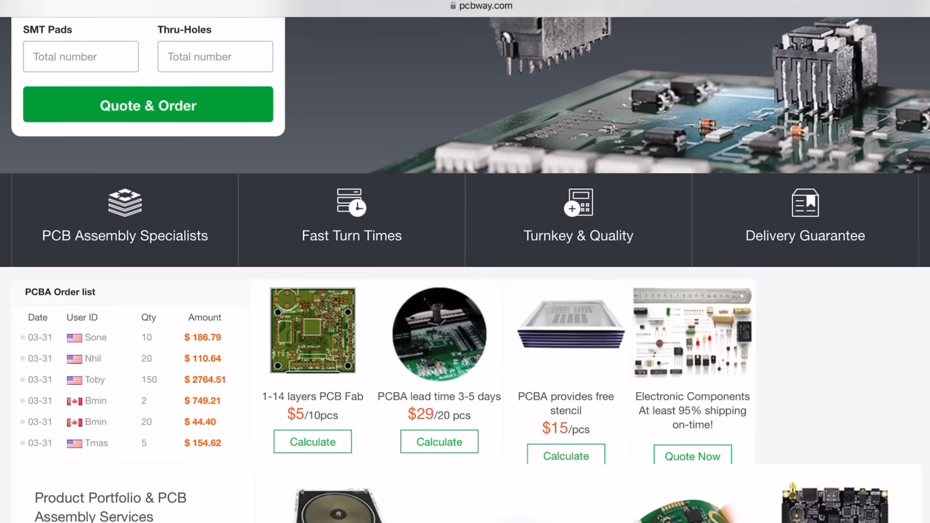